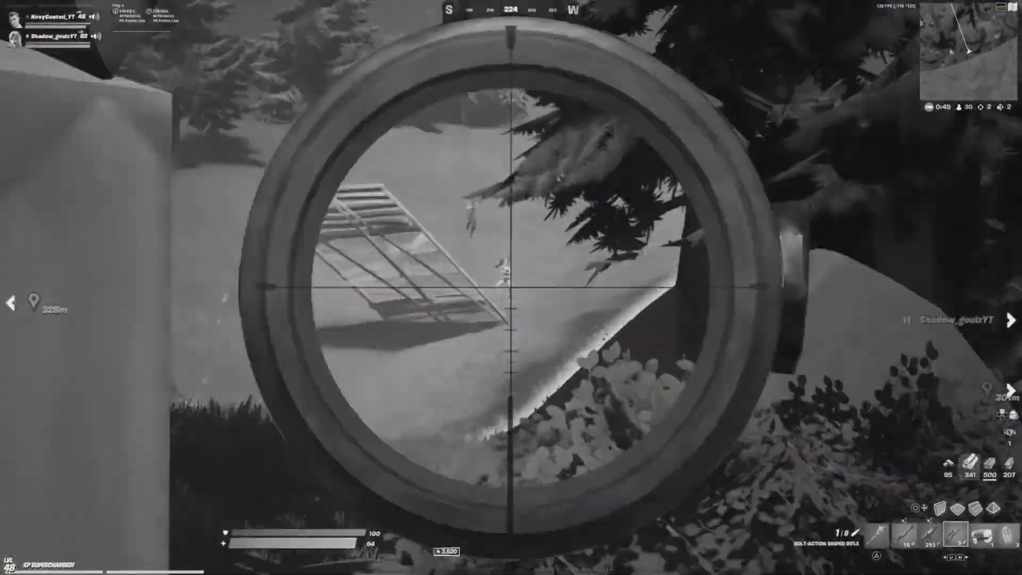
# Scrub playback through the 'said' and 'him' lyrics to the motion-blurred clip
pyautogui.click(510, 287)
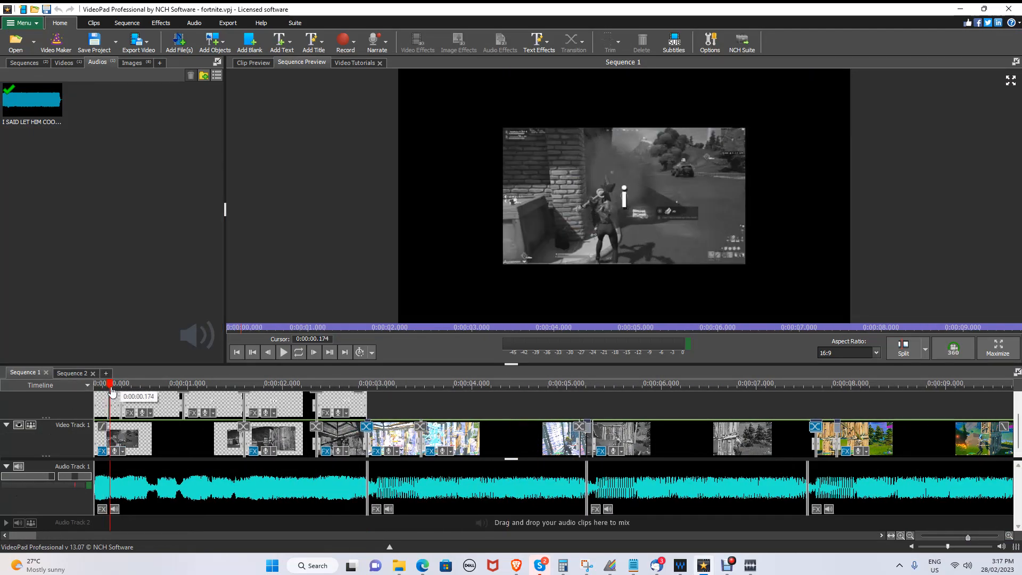
pyautogui.click(185, 382)
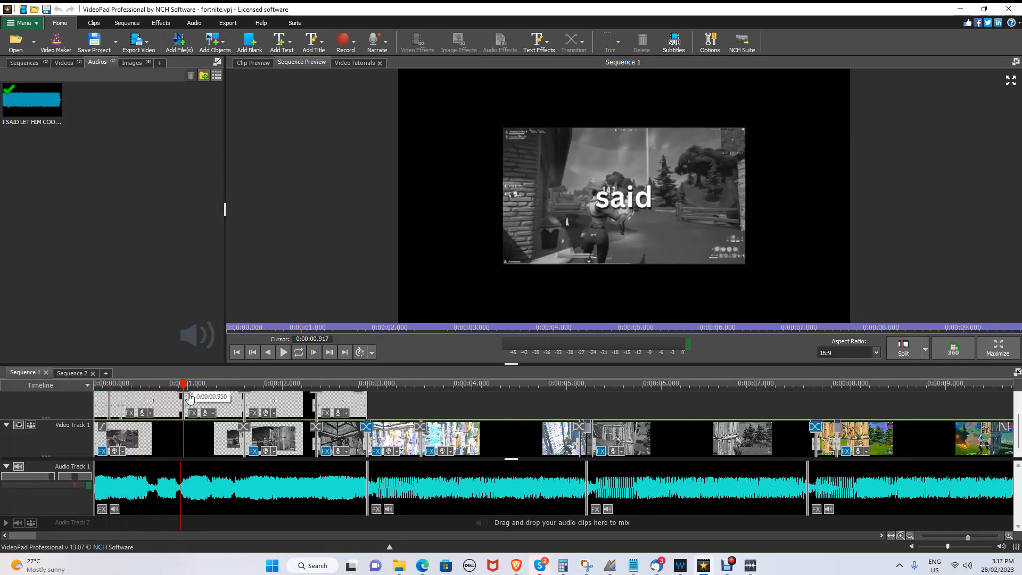
pyautogui.click(279, 383)
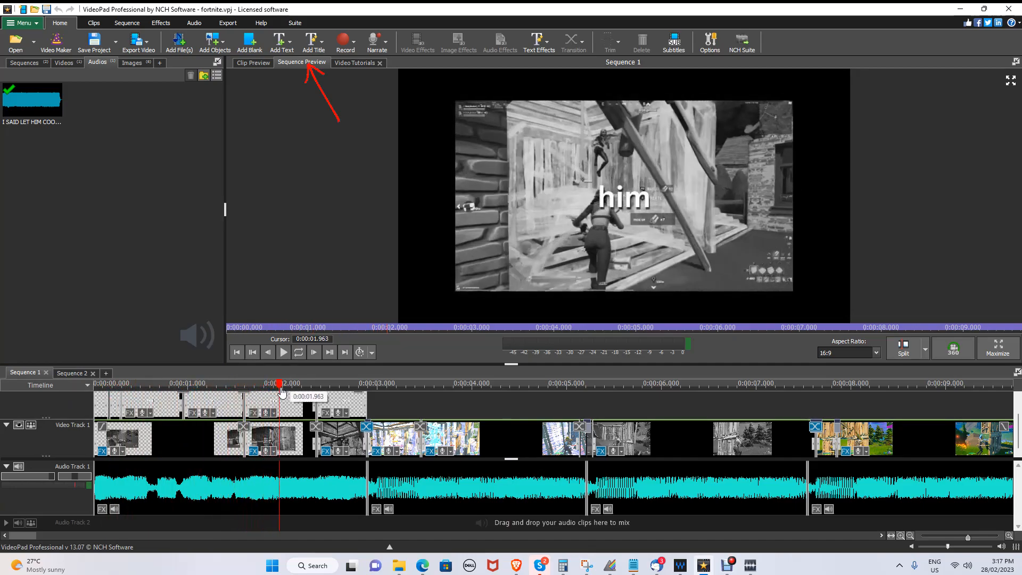
pyautogui.moveTo(281, 383); pyautogui.dragTo(330, 383)
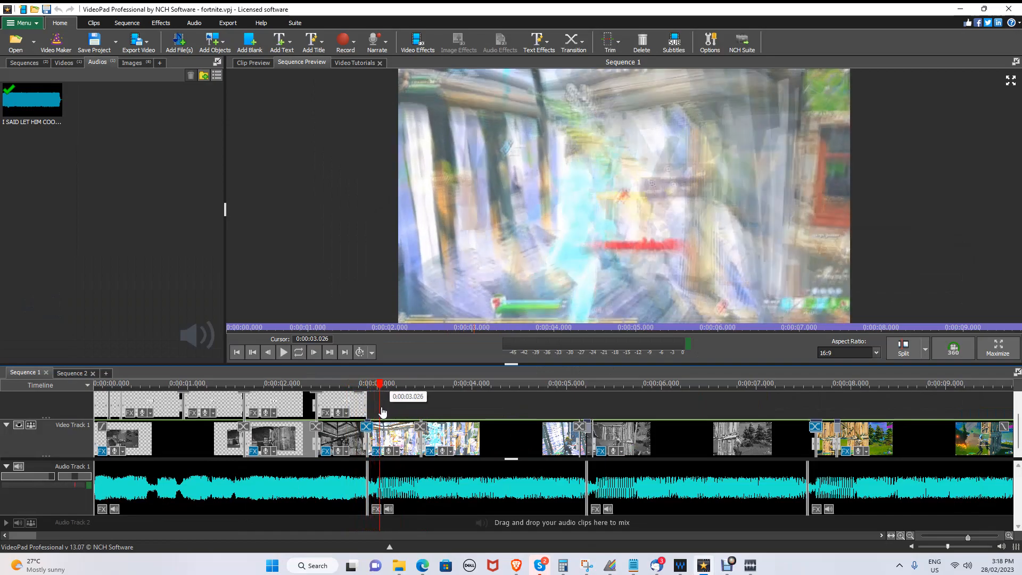
# Review the blurred clip's applied effects, then browse the NCH Software YouTube tutorial playlists
pyautogui.rightClick(391, 440)
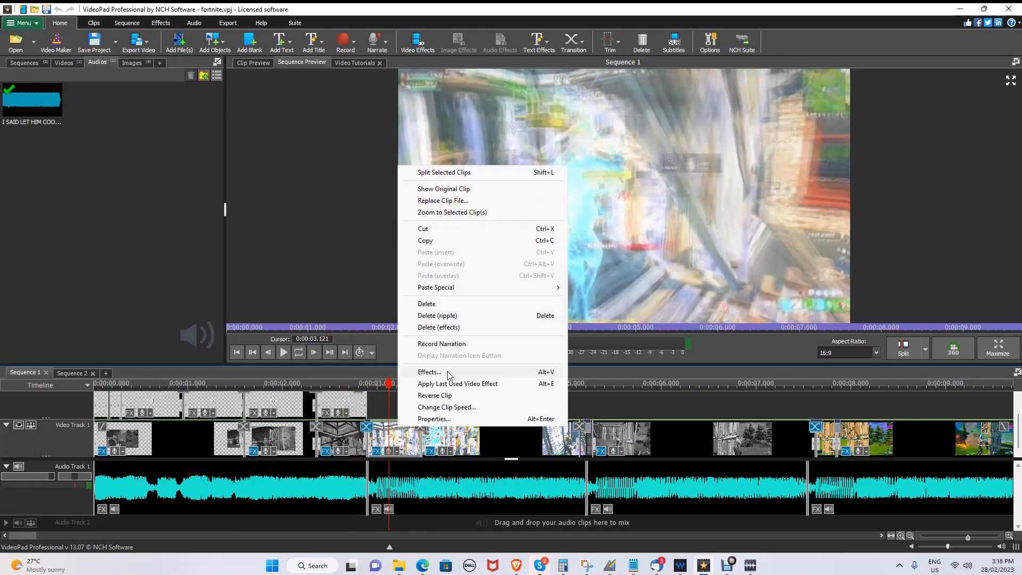
pyautogui.click(429, 371)
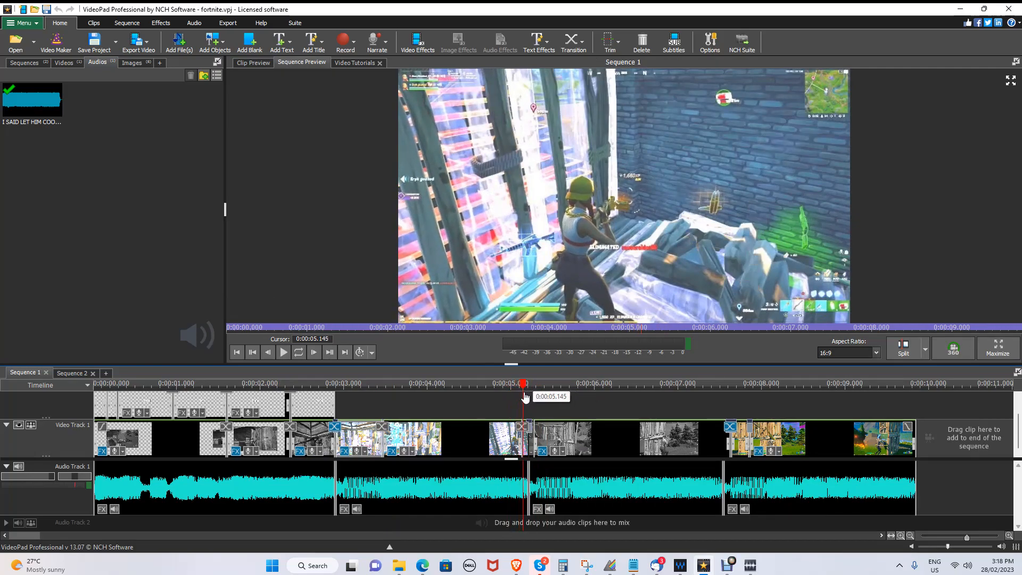
pyautogui.moveTo(525, 383); pyautogui.dragTo(548, 384)
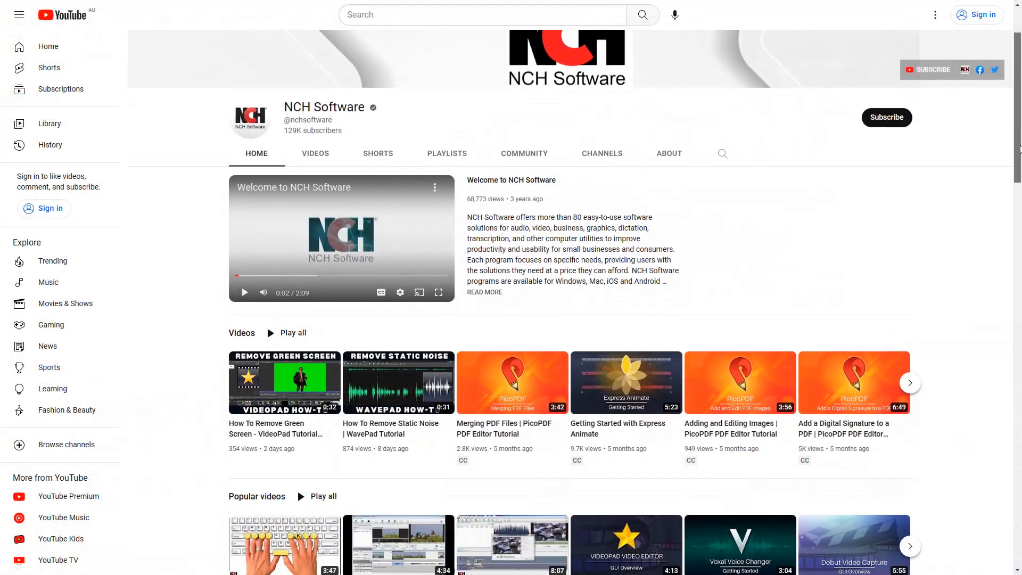
pyautogui.scroll(-3)
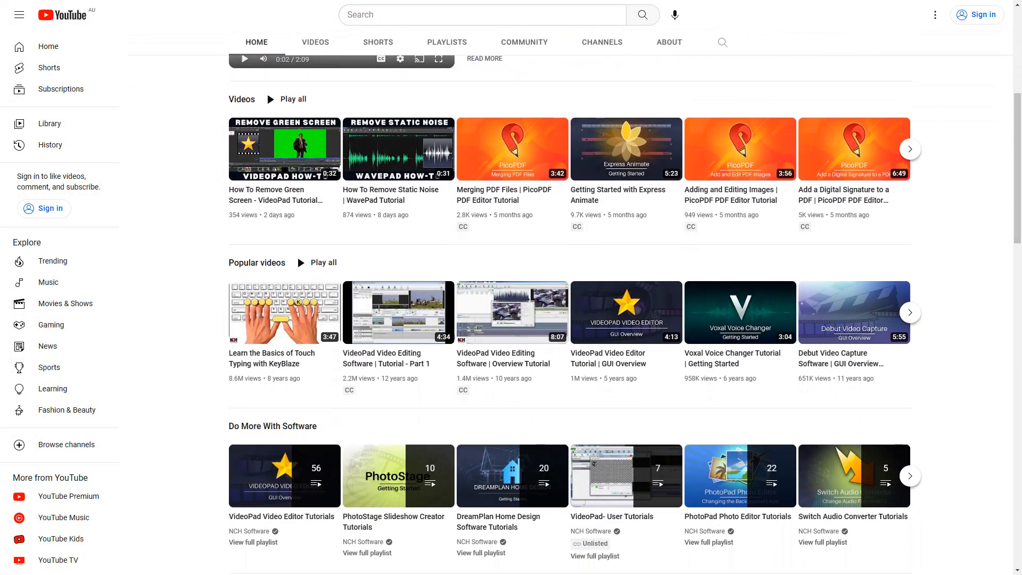